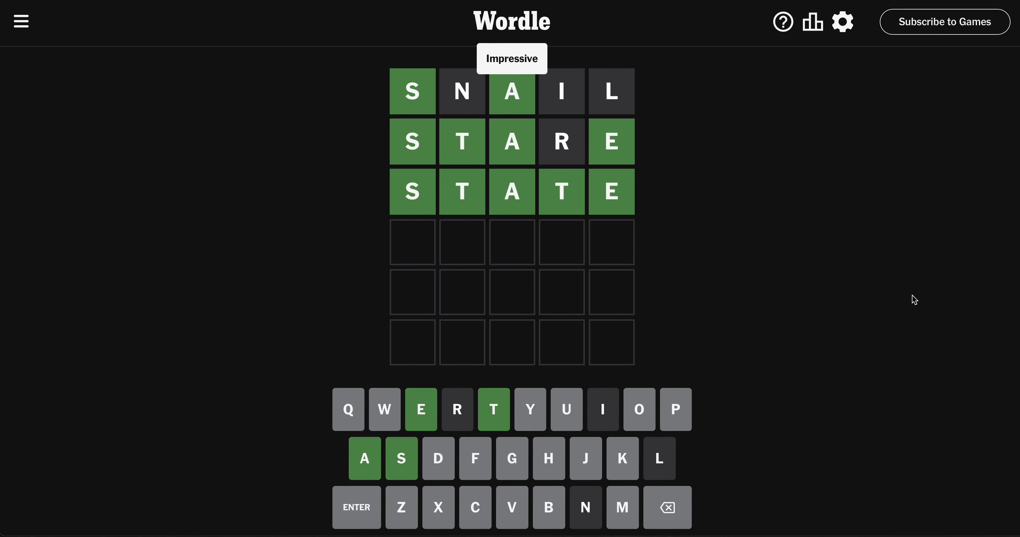
Step: Show the statistics summary with 204 games played and the guess distribution
click(812, 21)
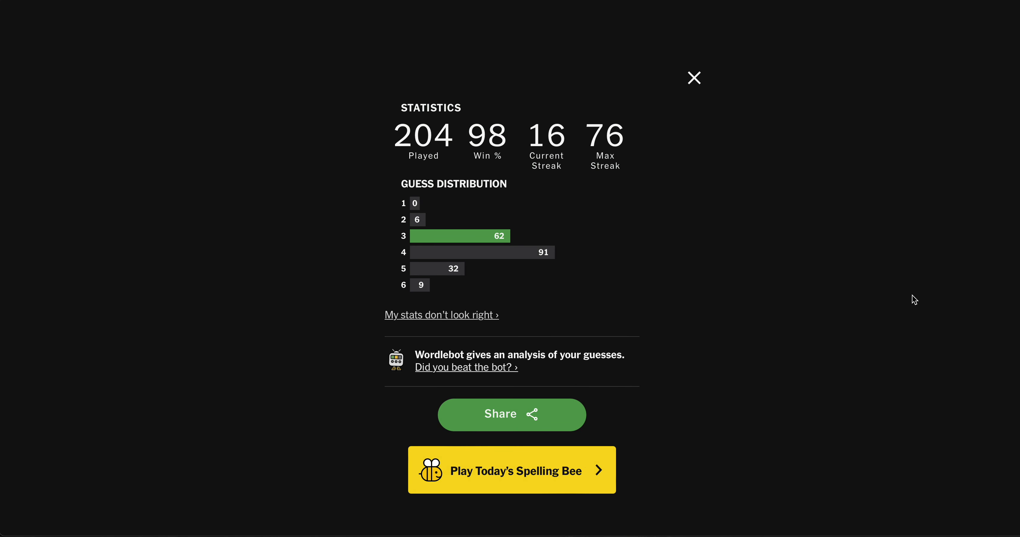
mouse_move(578, 376)
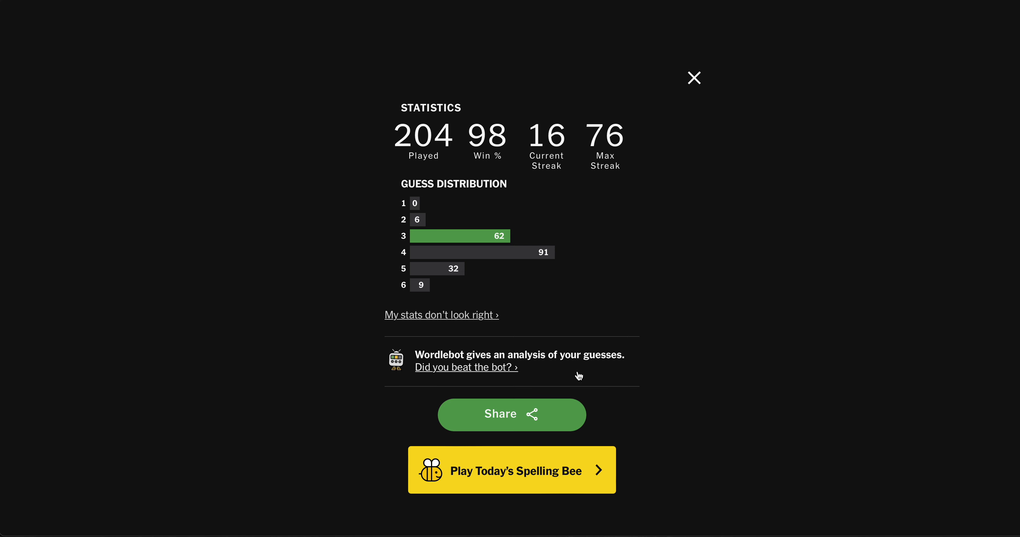
mouse_move(497, 370)
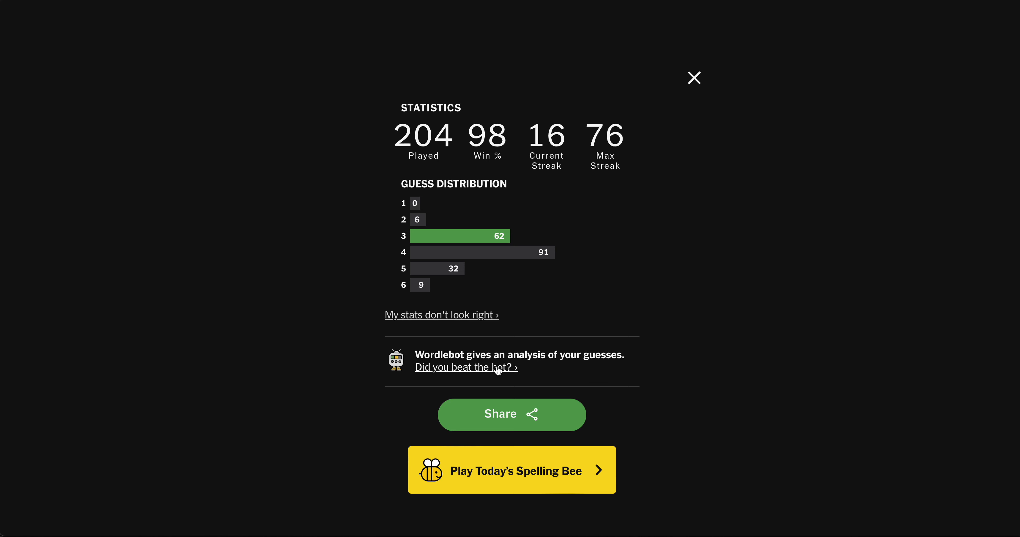
Step: View the WordleBot analysis for No. 988: skill 96, luck 73, three steps
click(465, 367)
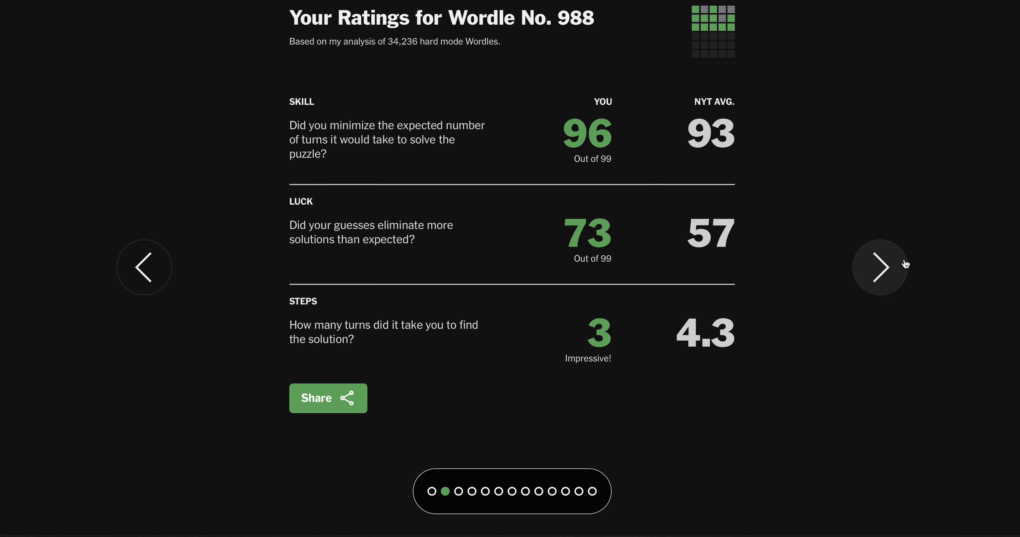
Step: Page through the first and second guess breakdowns, cycling the bot's alternative picks, to reach STATE scored 99
click(879, 267)
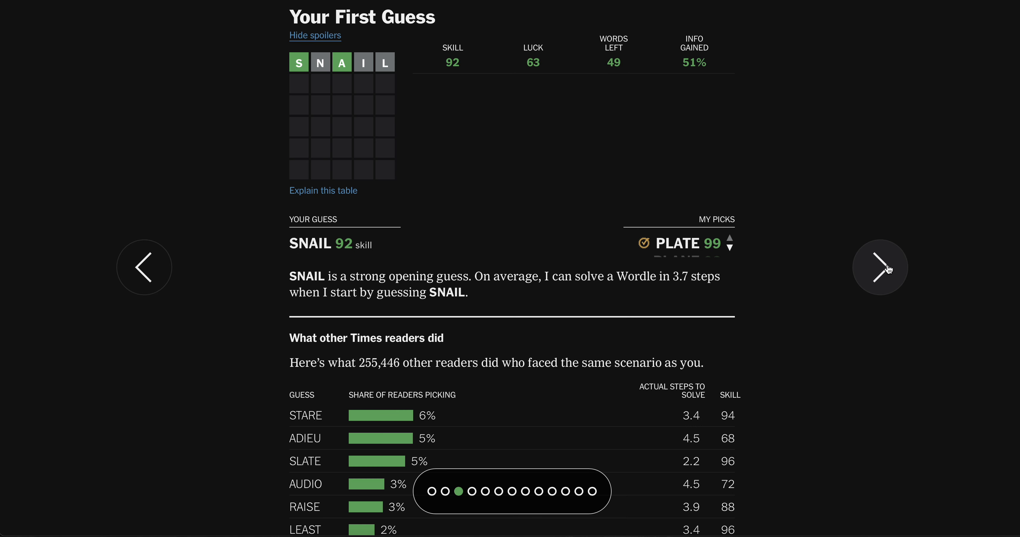
click(879, 267)
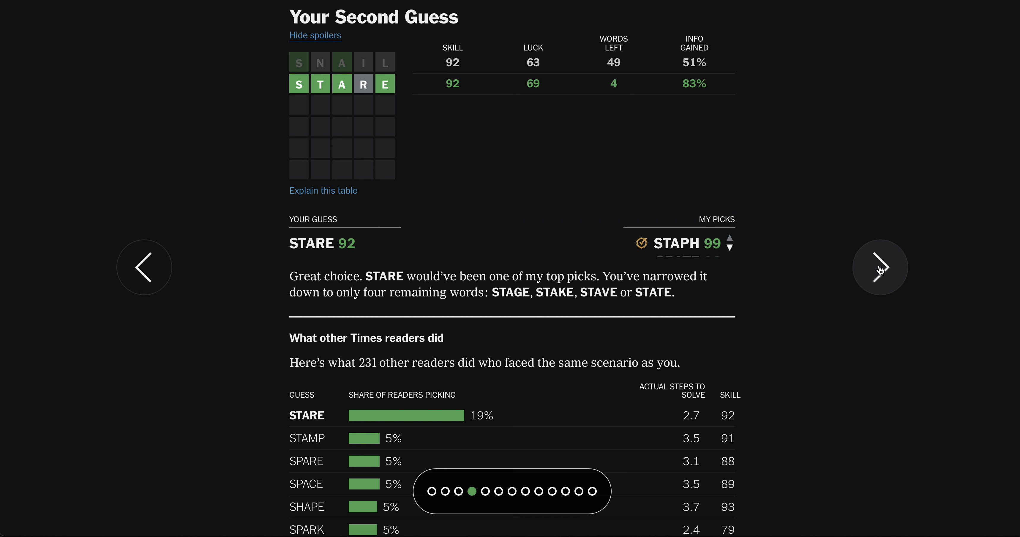
mouse_move(733, 253)
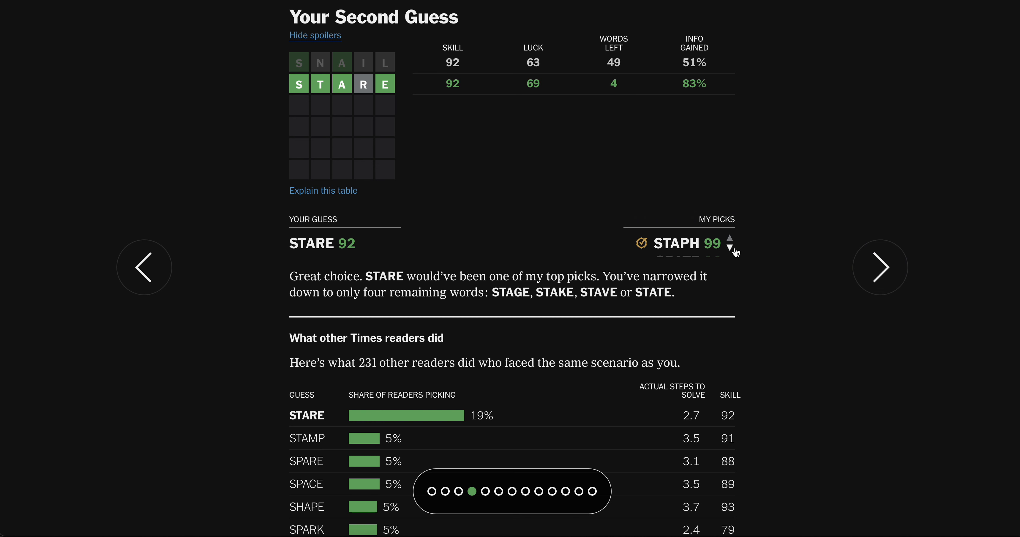
click(729, 252)
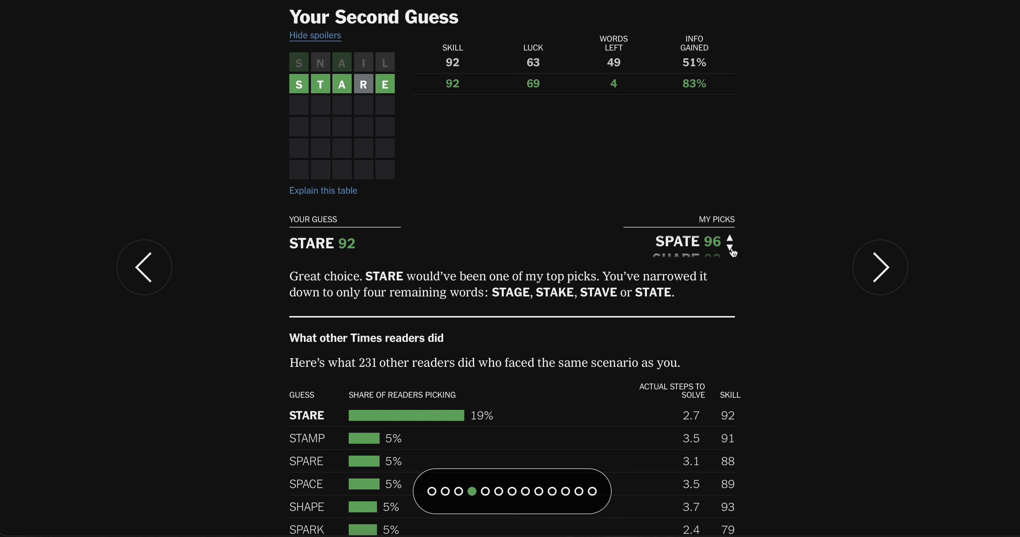
click(737, 247)
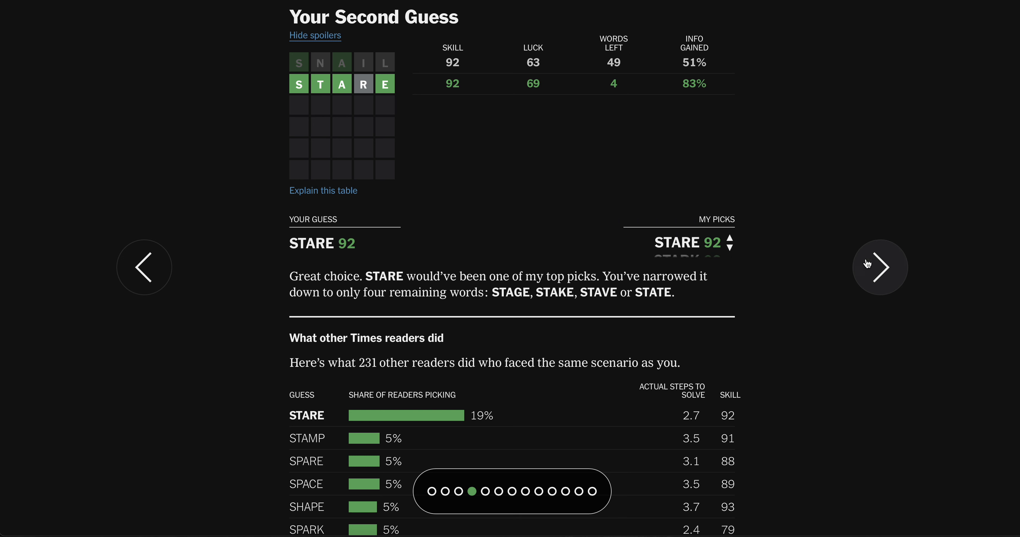
click(878, 266)
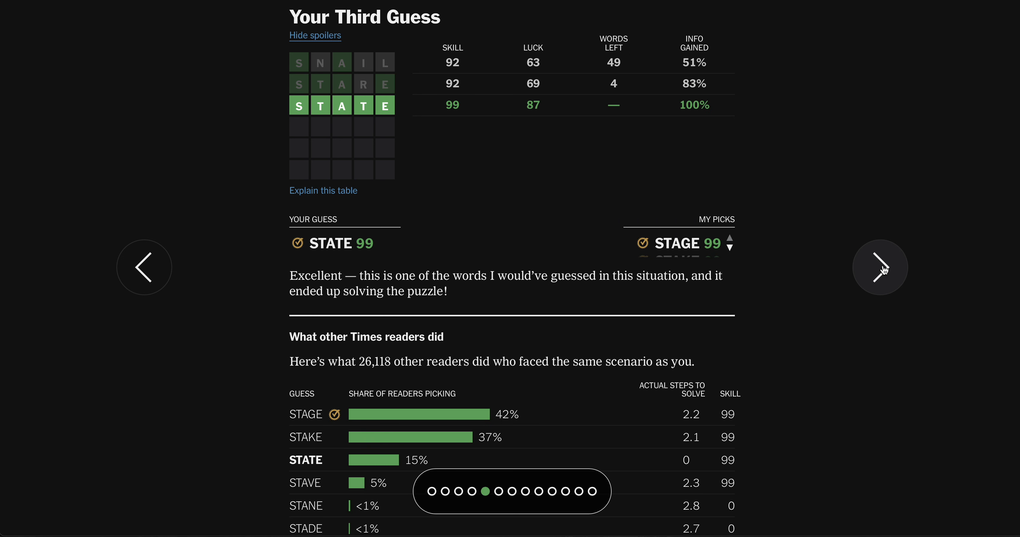
mouse_move(287, 272)
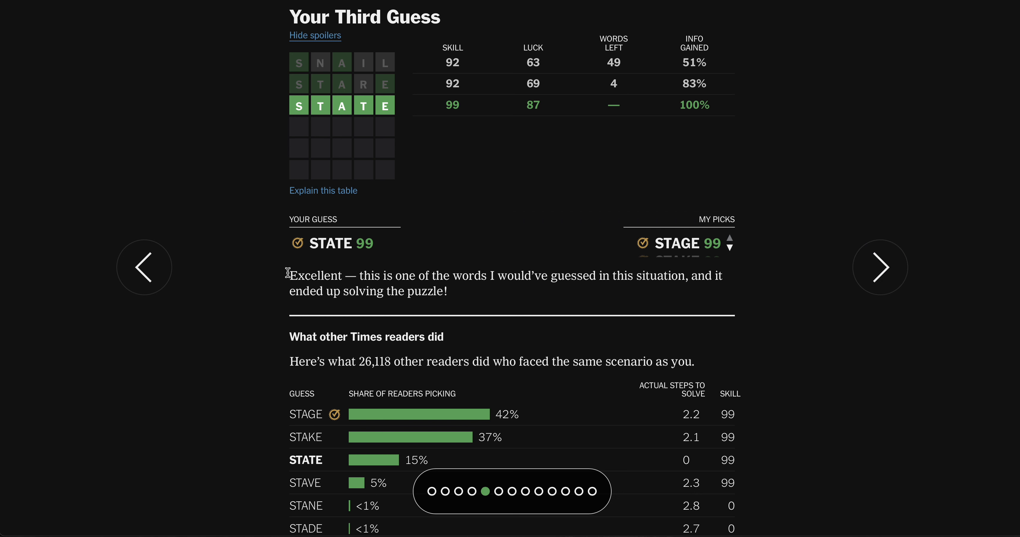
Step: Return to the first guess analysis, then advance to the 3-steps-versus-4 solution comparison
click(143, 267)
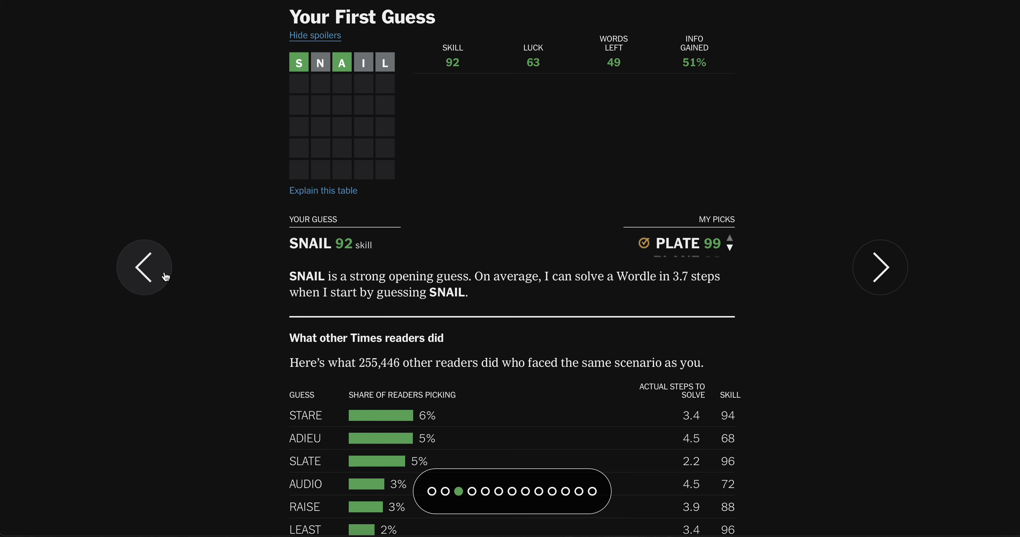
mouse_move(856, 260)
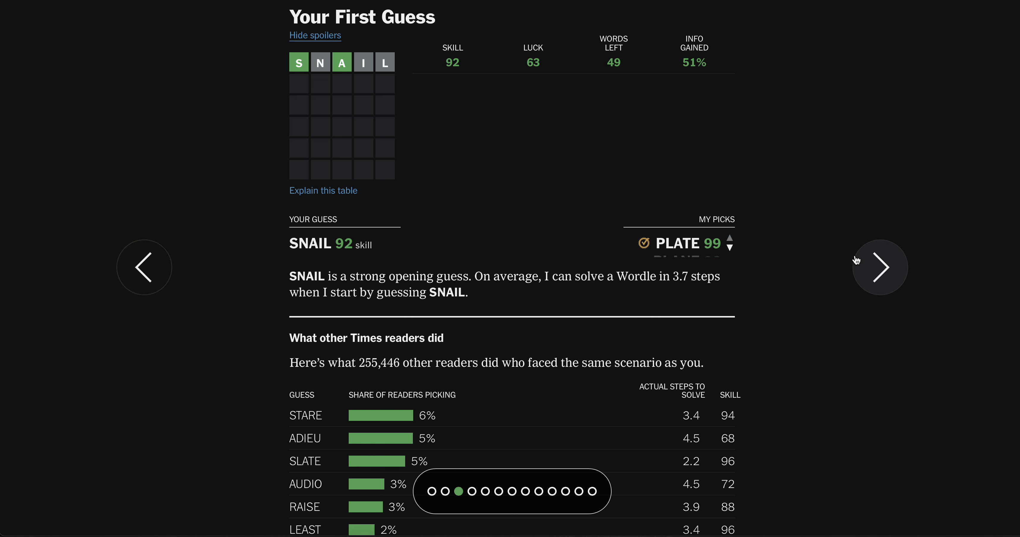
mouse_move(872, 284)
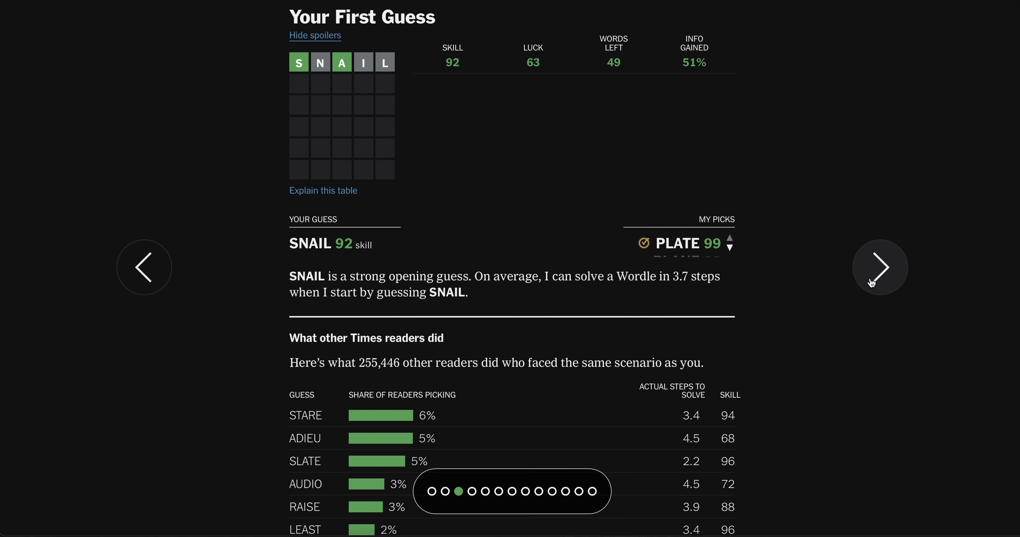
click(879, 267)
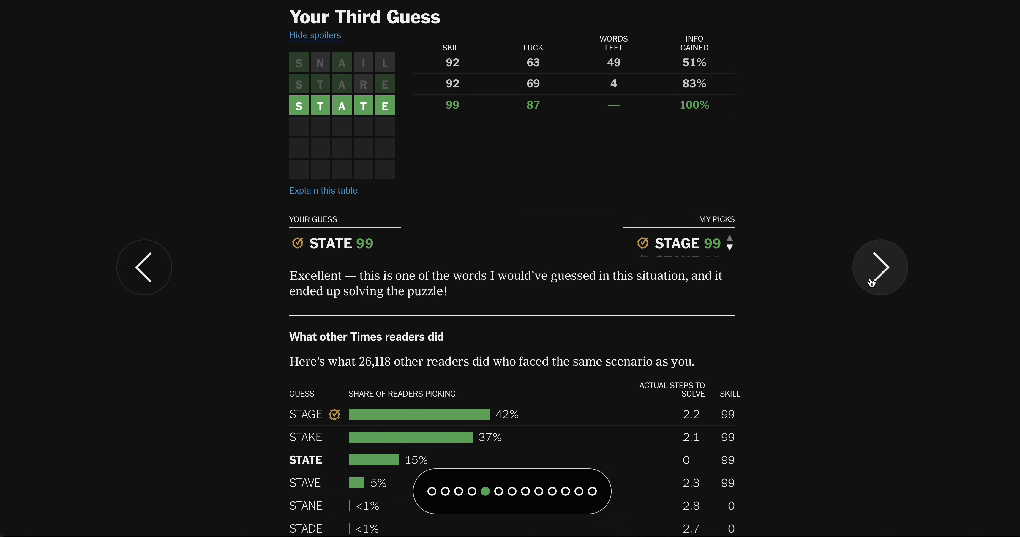
click(879, 267)
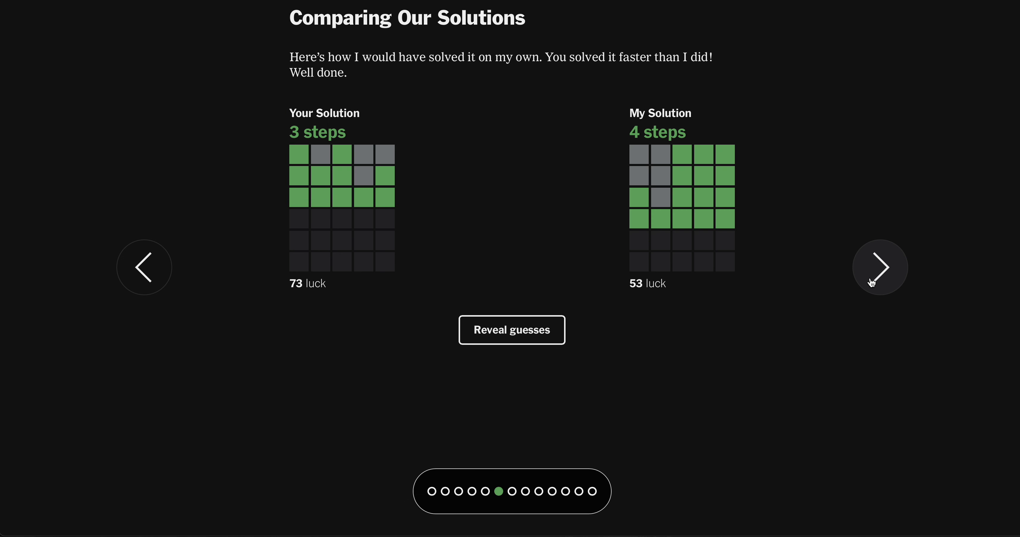
Step: Reveal both guess lists: SNAIL, STARE, STATE versus PLATE, GRATE, SKATE, STATE
click(511, 330)
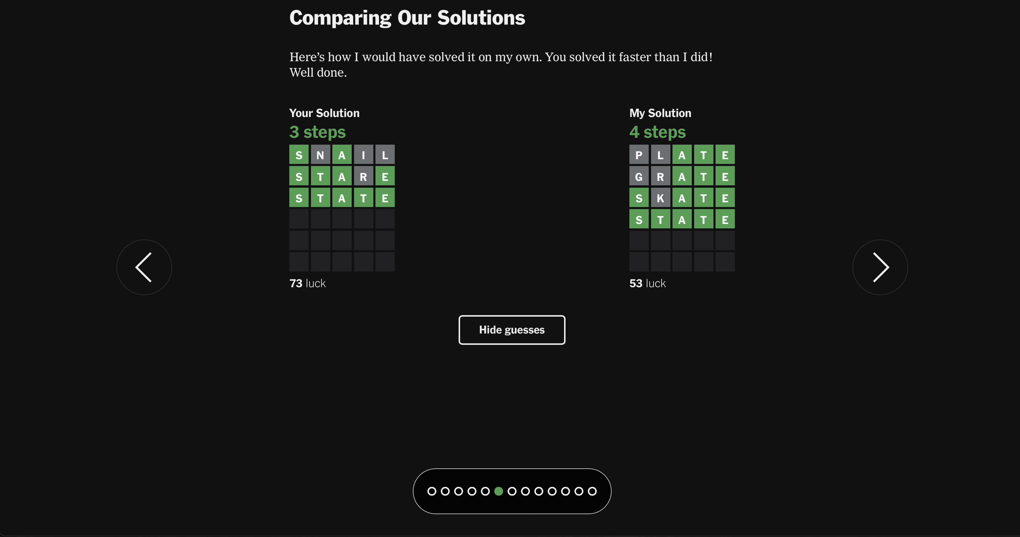